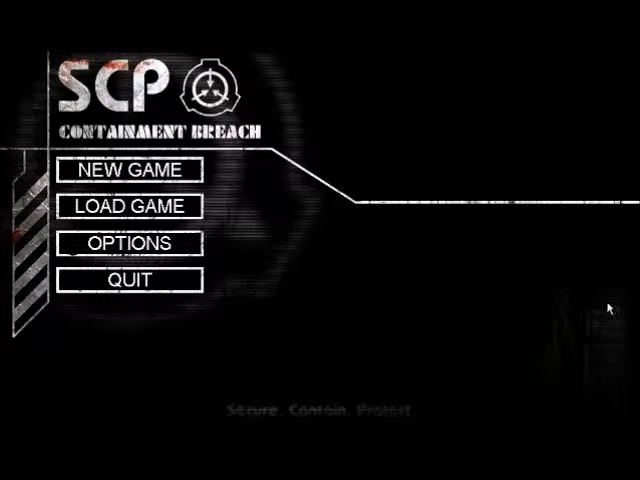
mouse_move(330, 232)
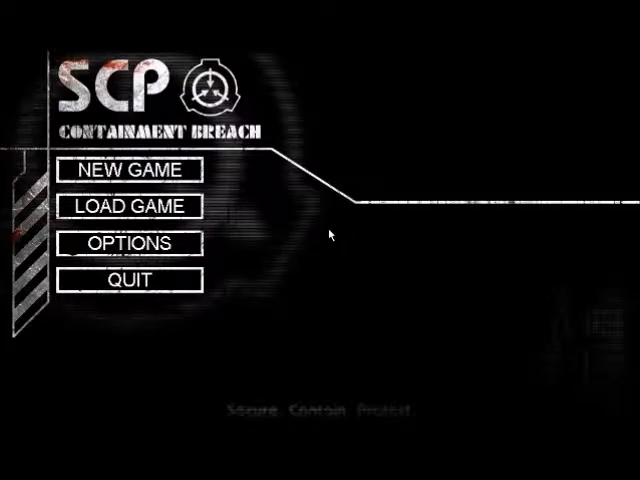
mouse_move(252, 200)
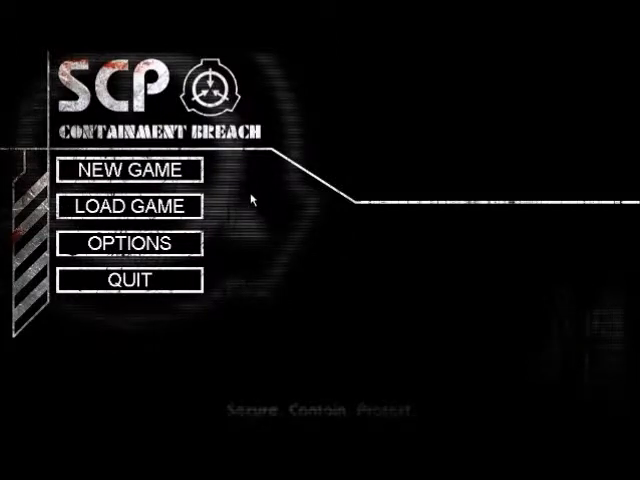
mouse_move(328, 180)
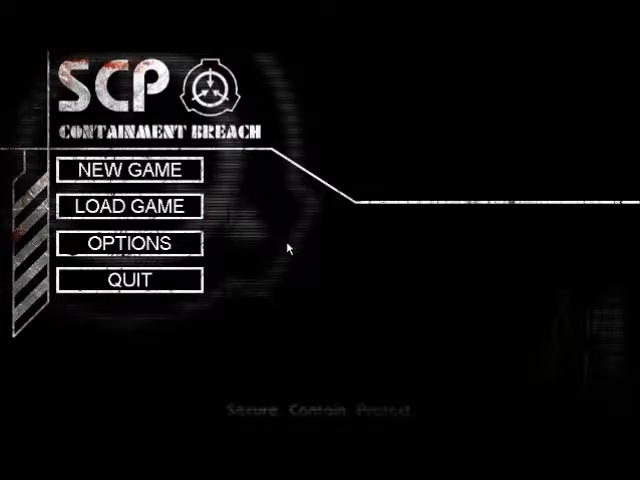
mouse_move(360, 432)
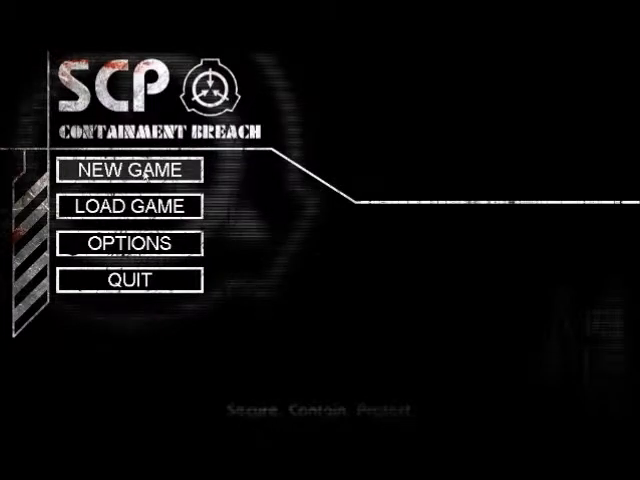
Start setting up a new game from the title menu's NEW GAME entry.
left_click(128, 168)
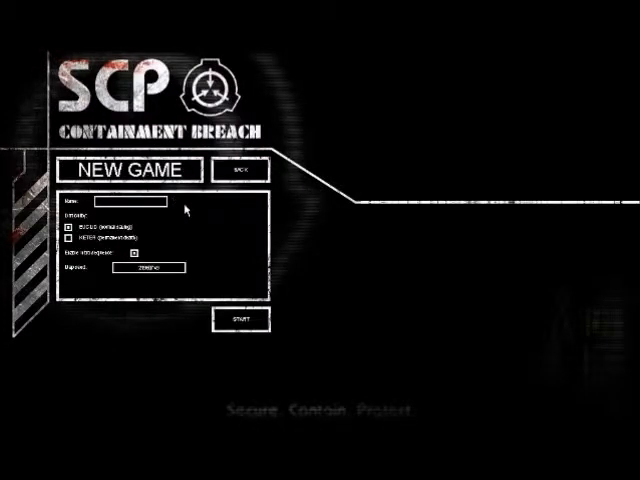
mouse_move(196, 272)
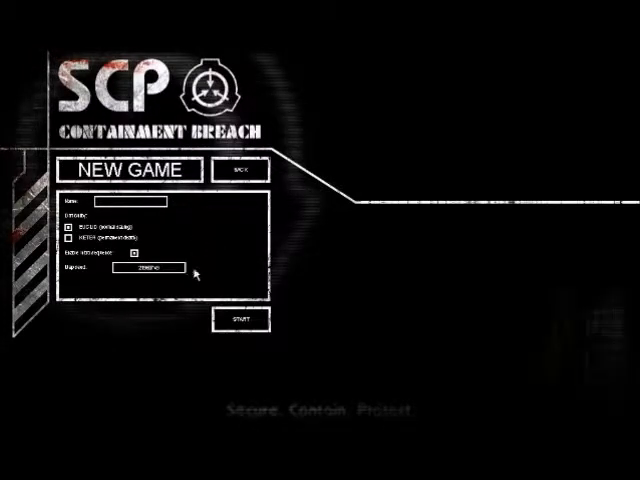
mouse_move(244, 308)
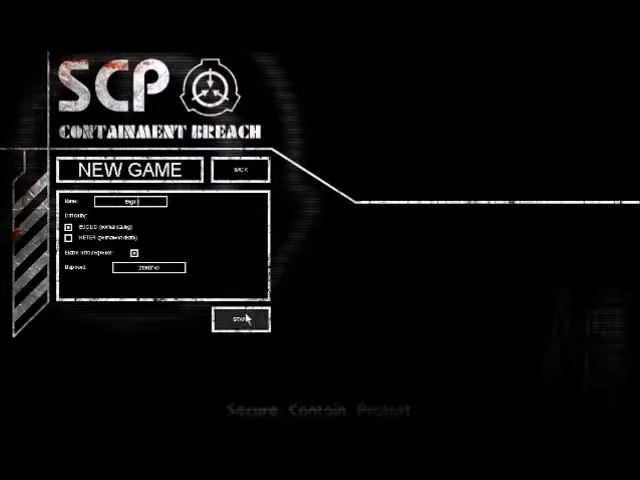
left_click(238, 320)
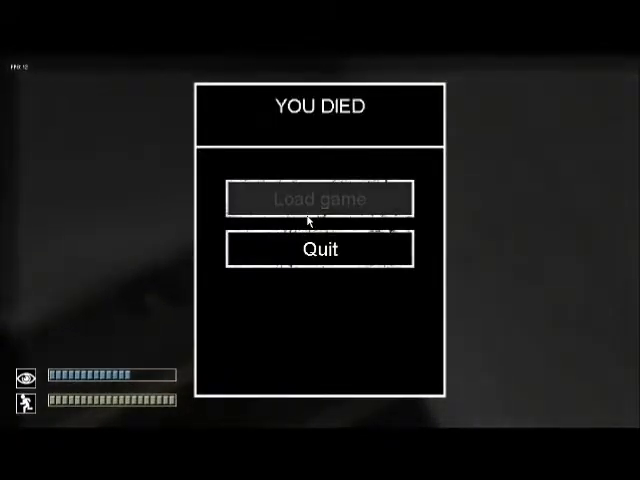
mouse_move(350, 252)
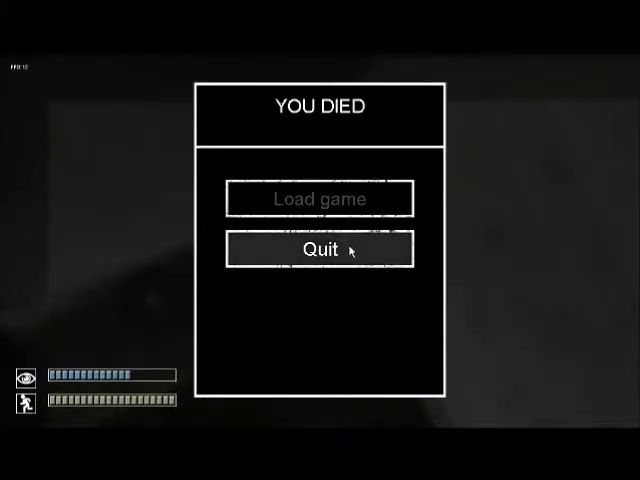
Quit from the YOU DIED screen back to the title menu.
left_click(316, 248)
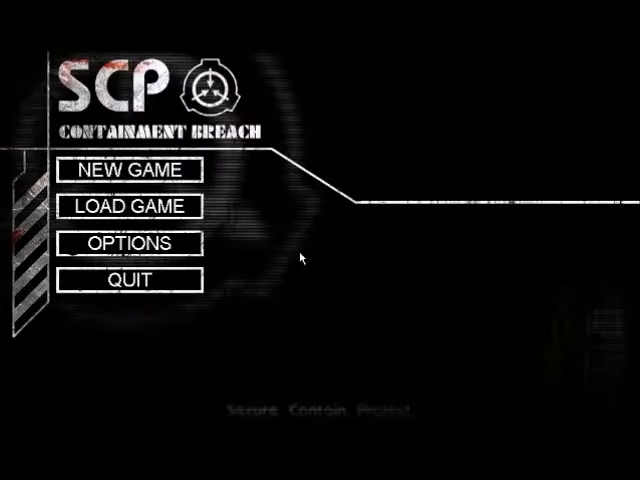
mouse_move(334, 264)
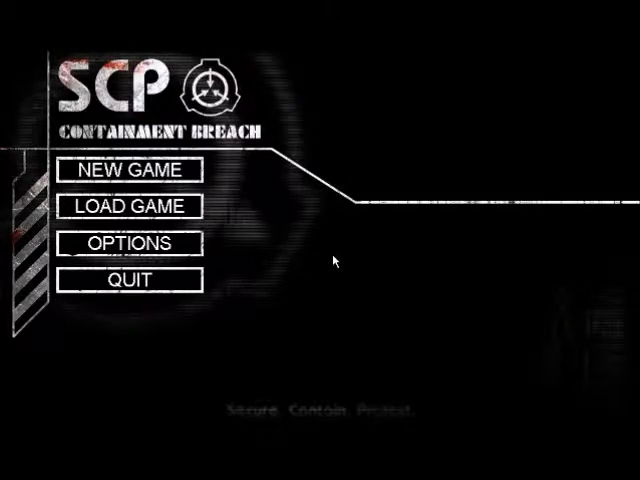
Set up a second new game with a save name and start it.
left_click(126, 170)
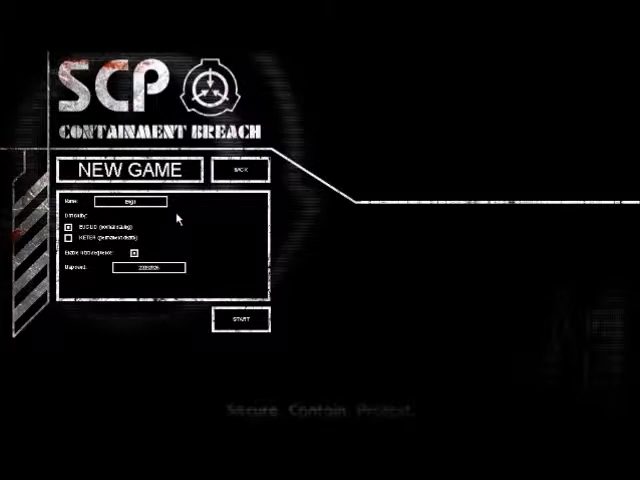
mouse_move(156, 252)
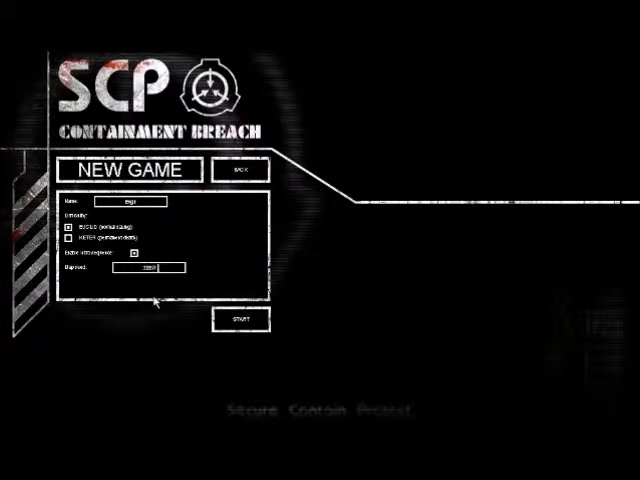
left_click(240, 320)
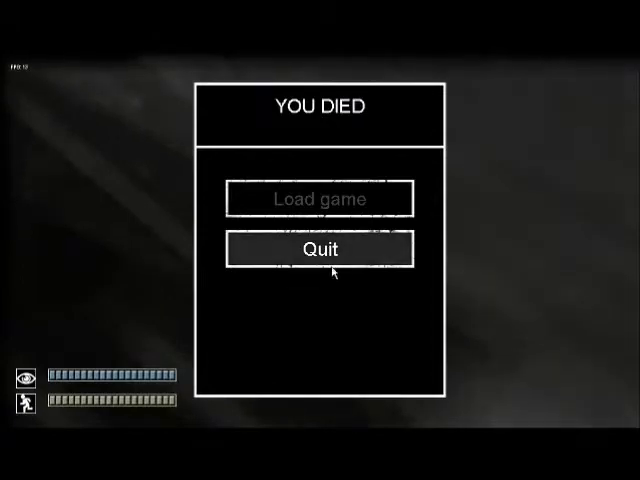
Quit the death screen, then set up and start a third new game.
left_click(318, 250)
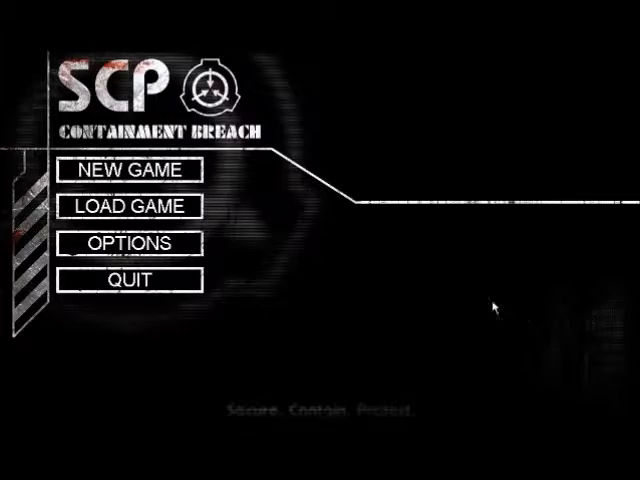
left_click(128, 168)
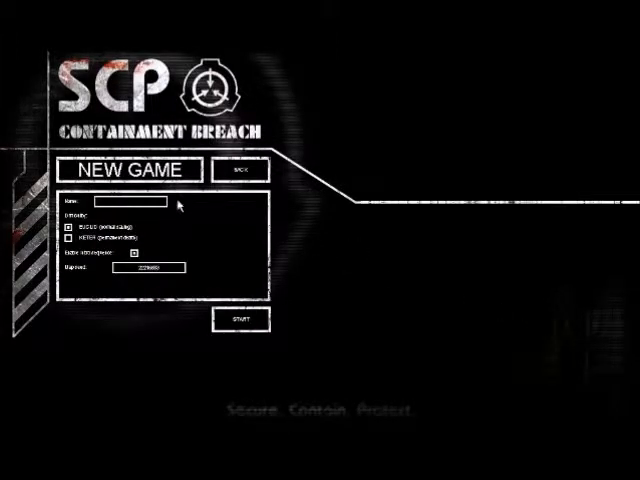
mouse_move(176, 232)
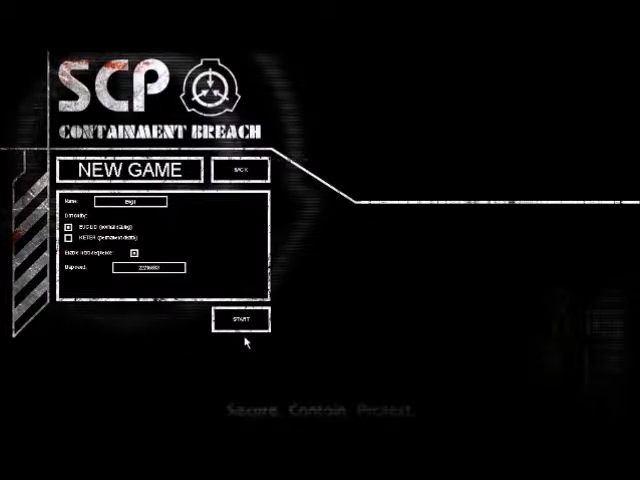
left_click(240, 320)
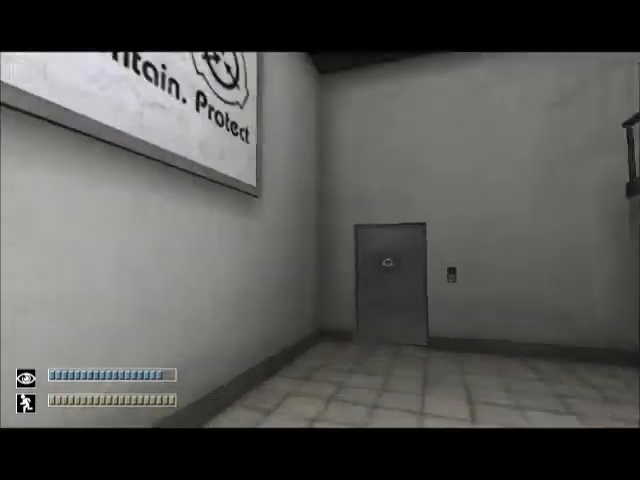